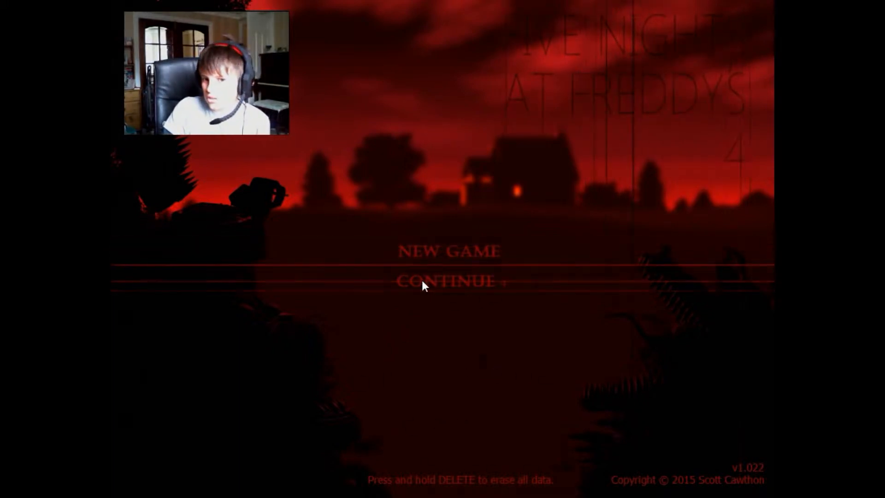
click(448, 281)
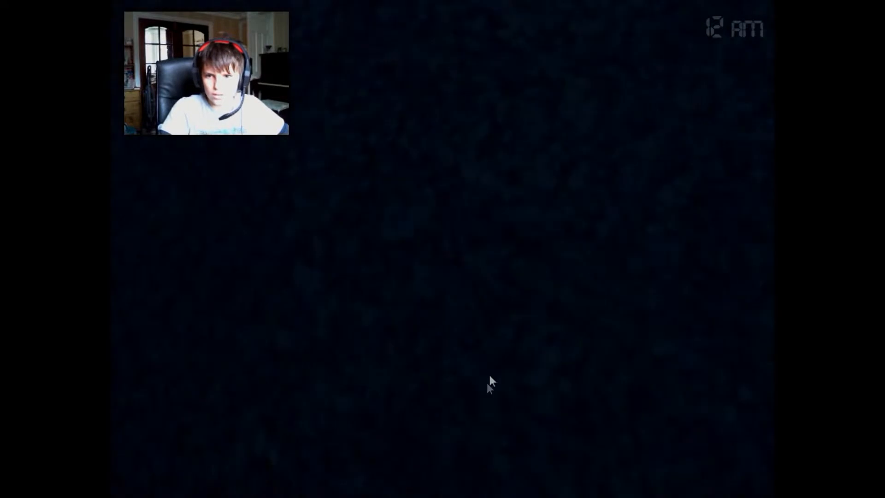
mouse_move(603, 291)
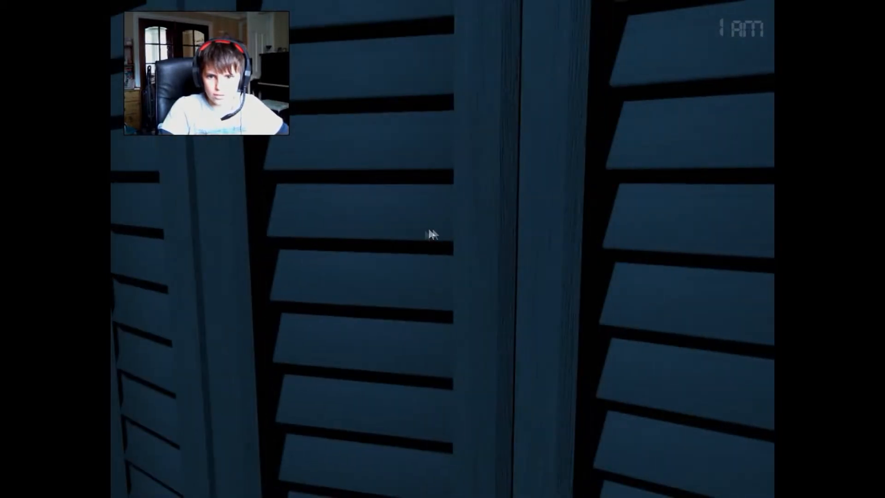
mouse_move(525, 245)
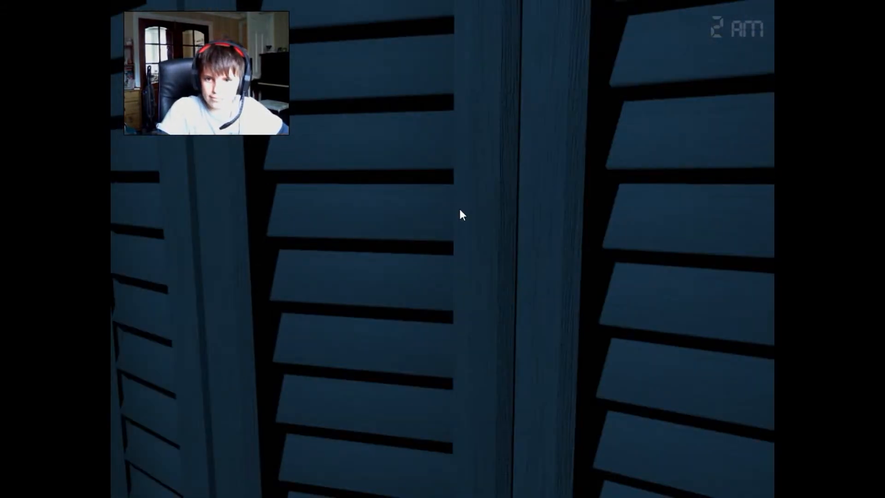
mouse_move(519, 216)
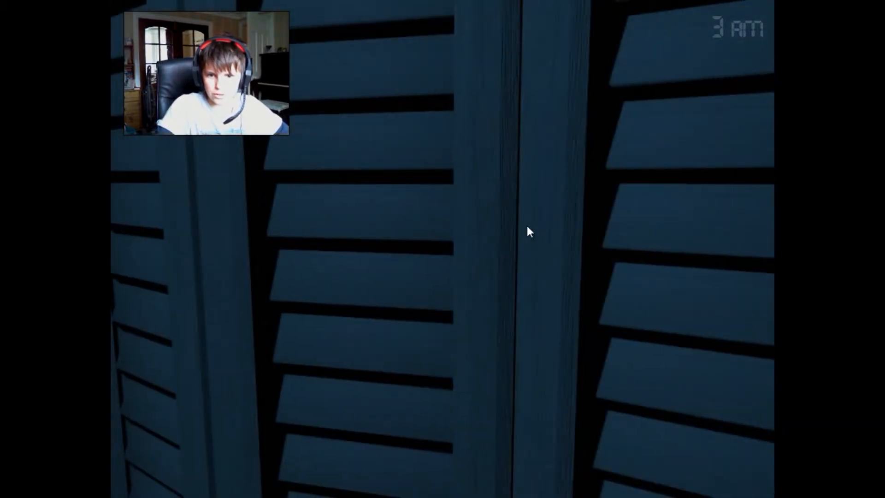
mouse_move(530, 274)
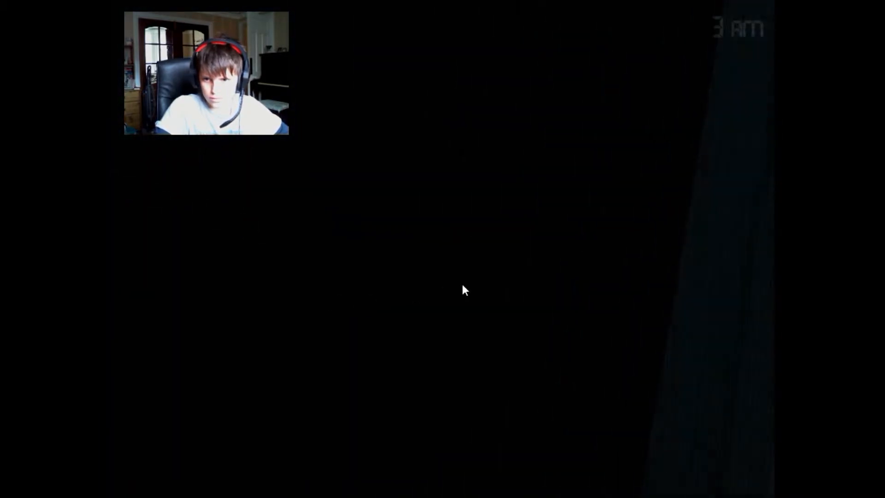
mouse_move(479, 290)
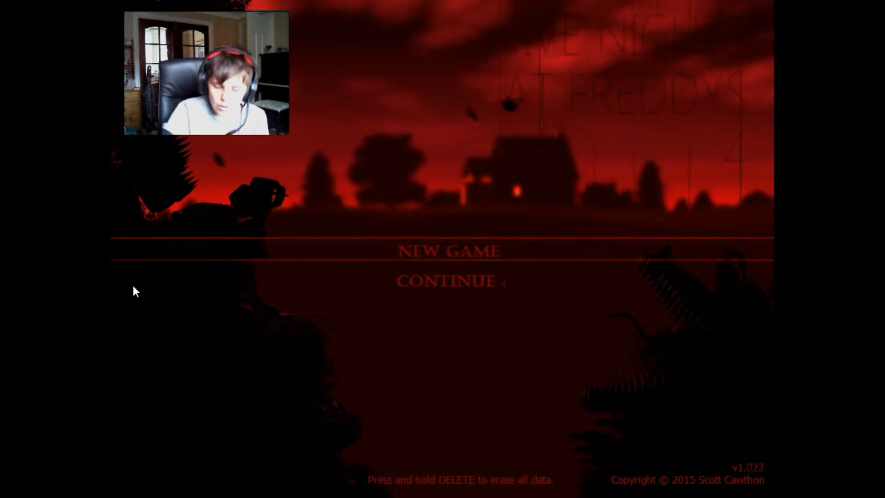
click(448, 250)
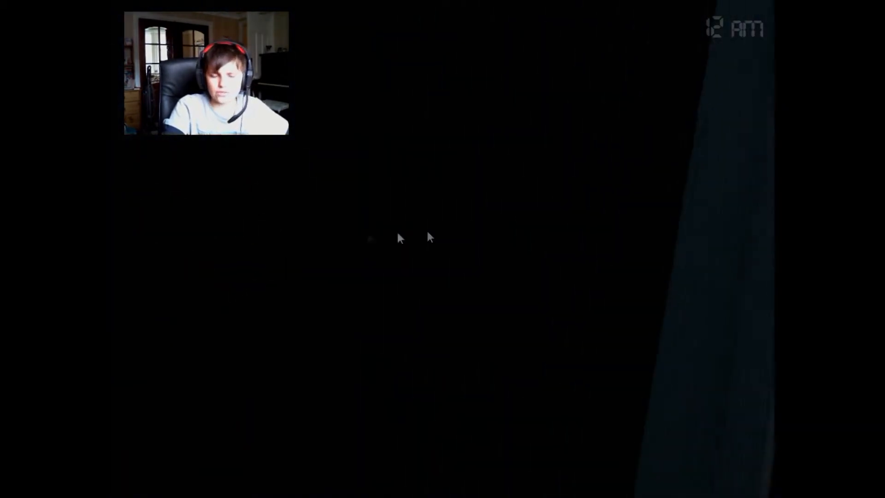
mouse_move(457, 228)
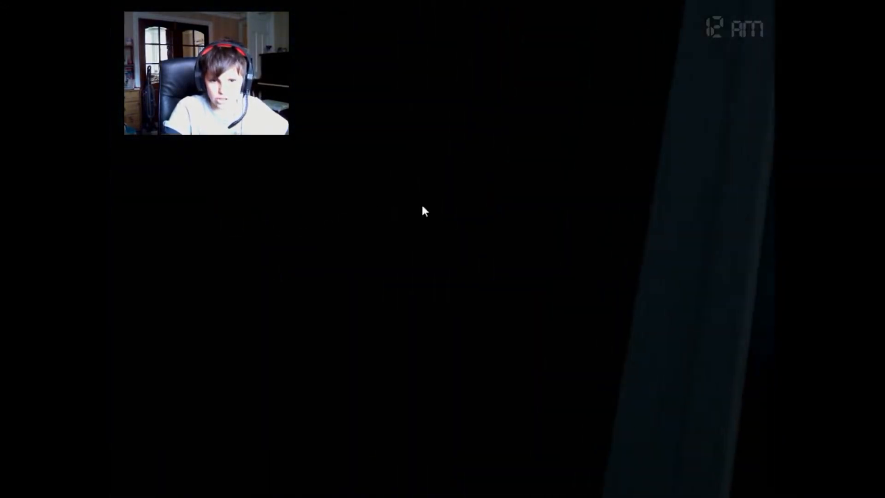
mouse_move(472, 189)
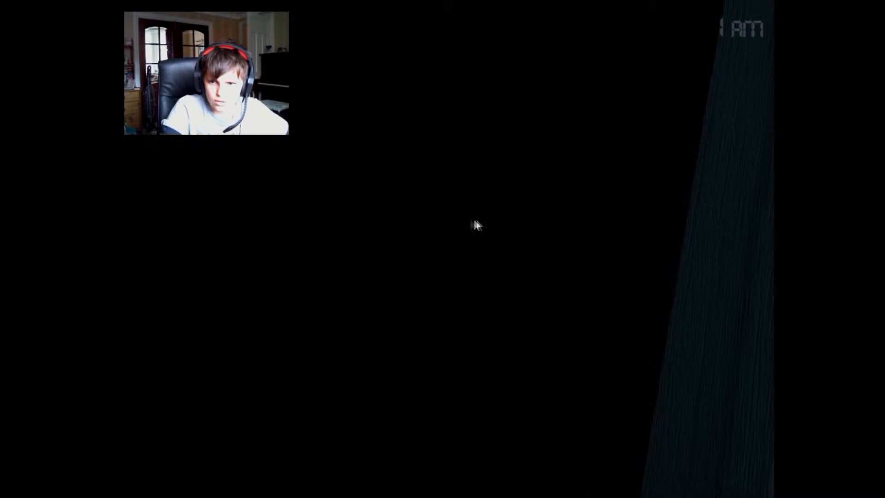
mouse_move(456, 224)
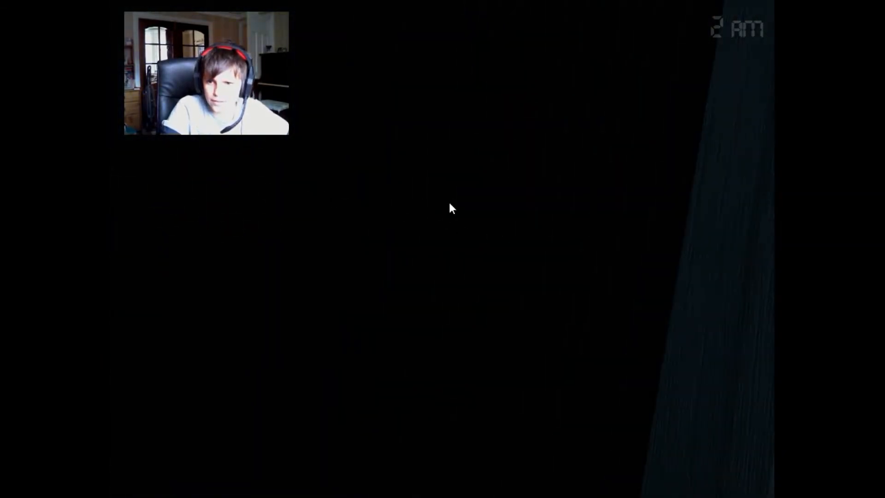
mouse_move(465, 227)
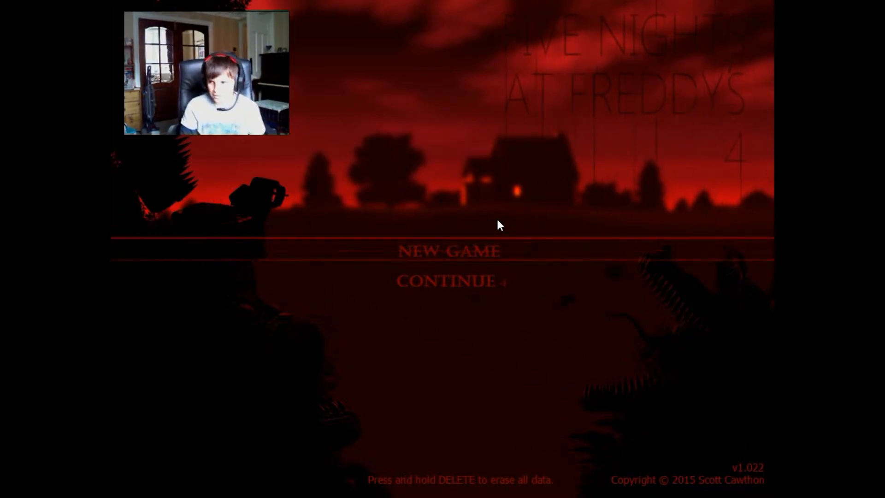
mouse_move(454, 292)
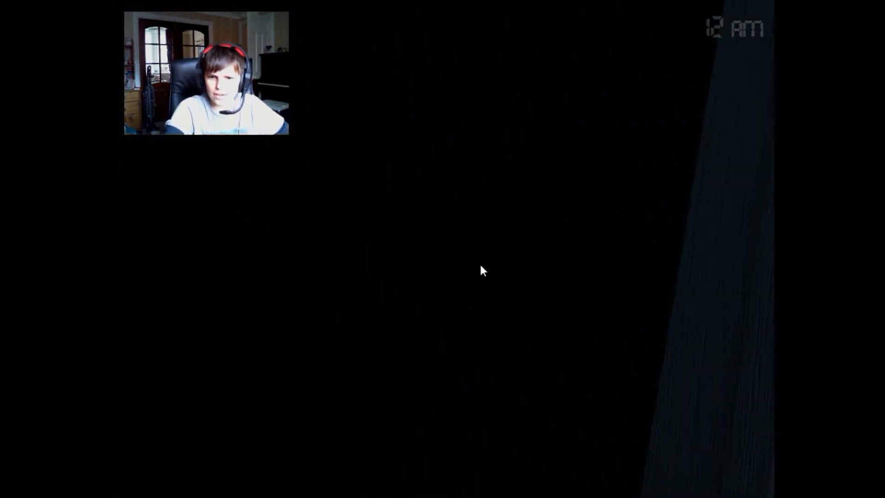
mouse_move(606, 276)
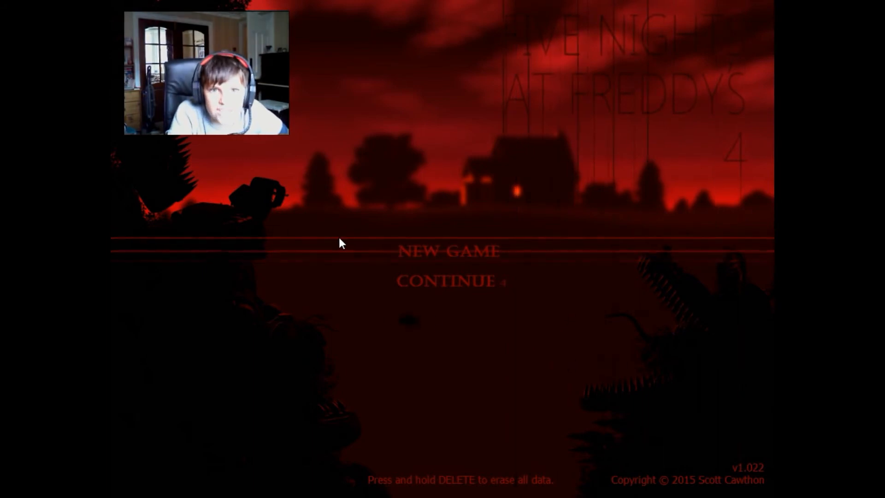
click(448, 251)
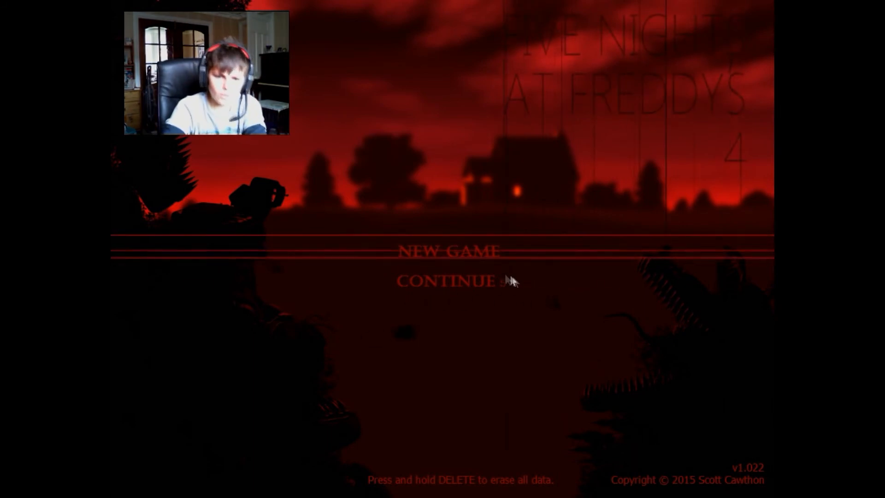
click(448, 281)
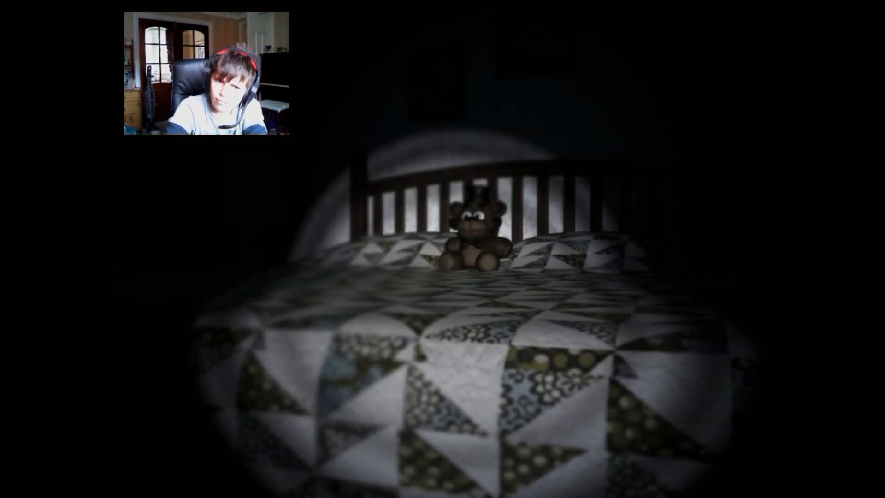